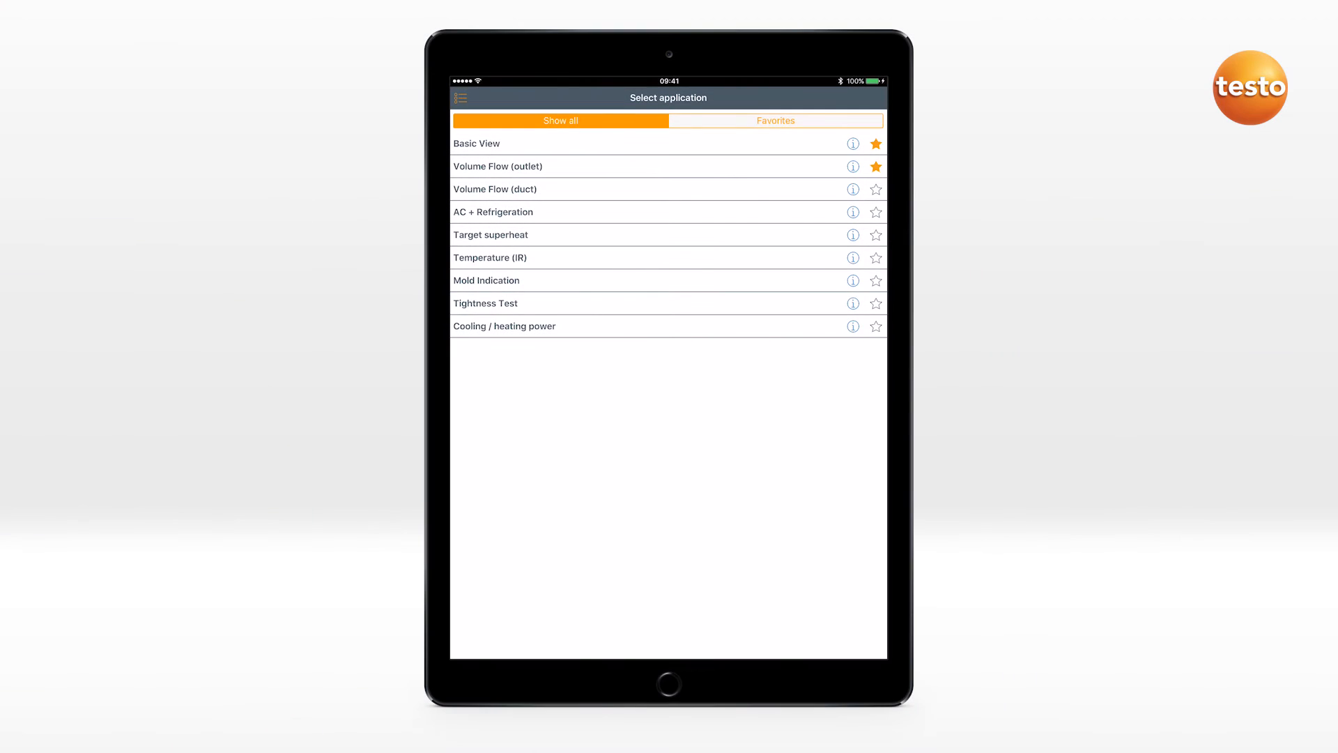
# Start the Tightness Test application for the testo 510i probe.
pyautogui.click(485, 303)
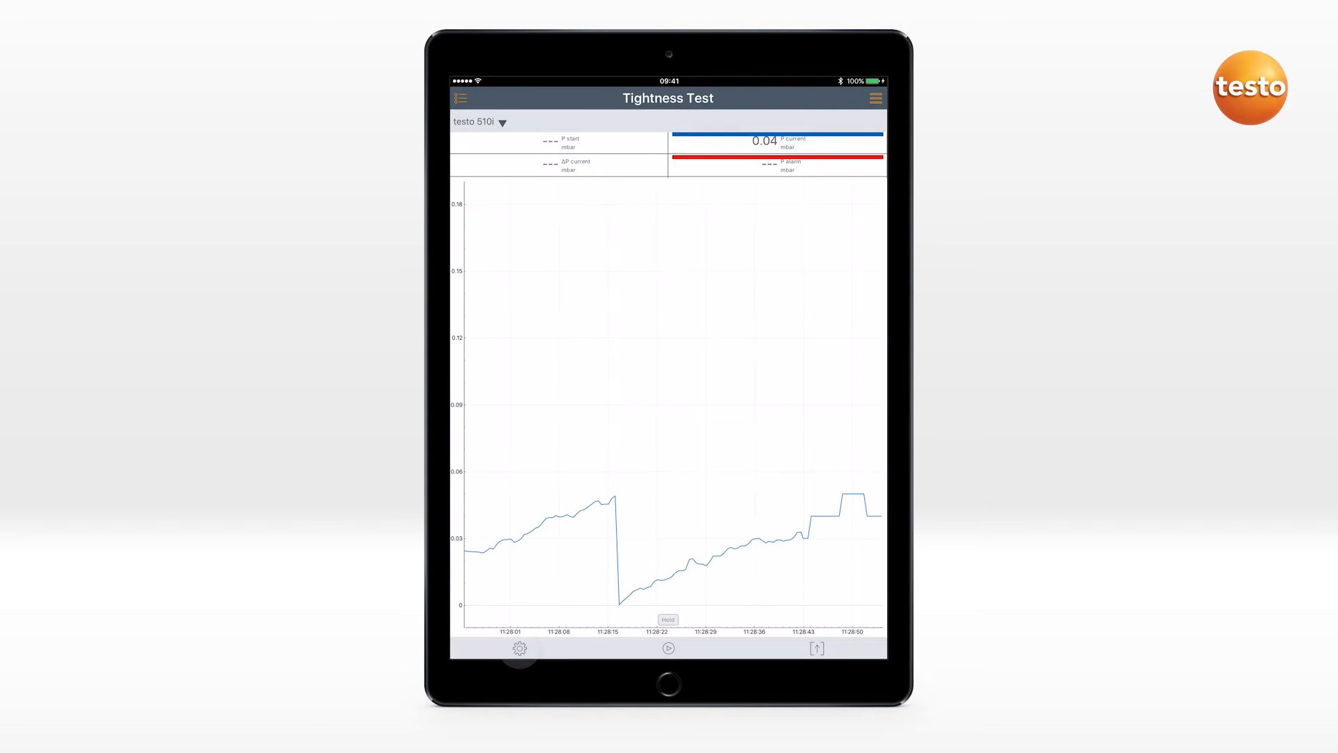
# Configure the measurement with a 5 mbar maximum pressure drop and the vibration alarm enabled.
pyautogui.click(519, 648)
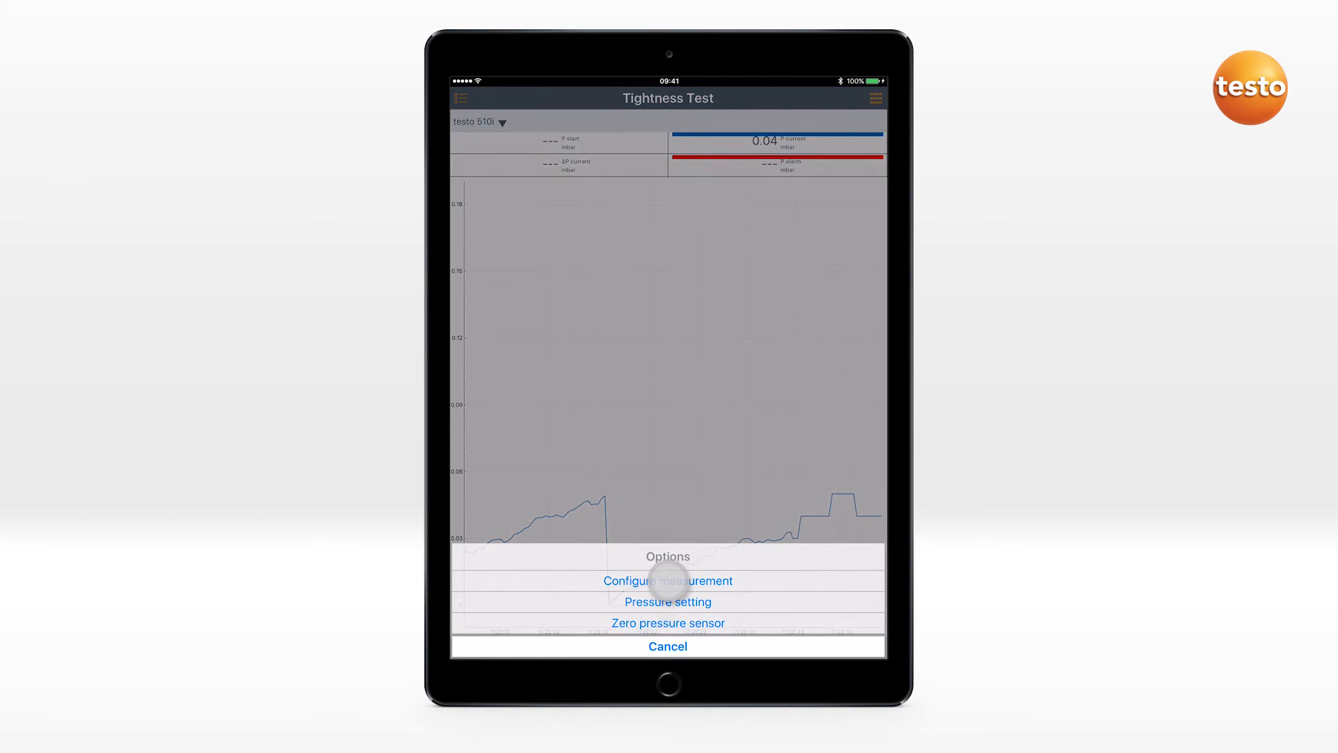
pyautogui.click(668, 580)
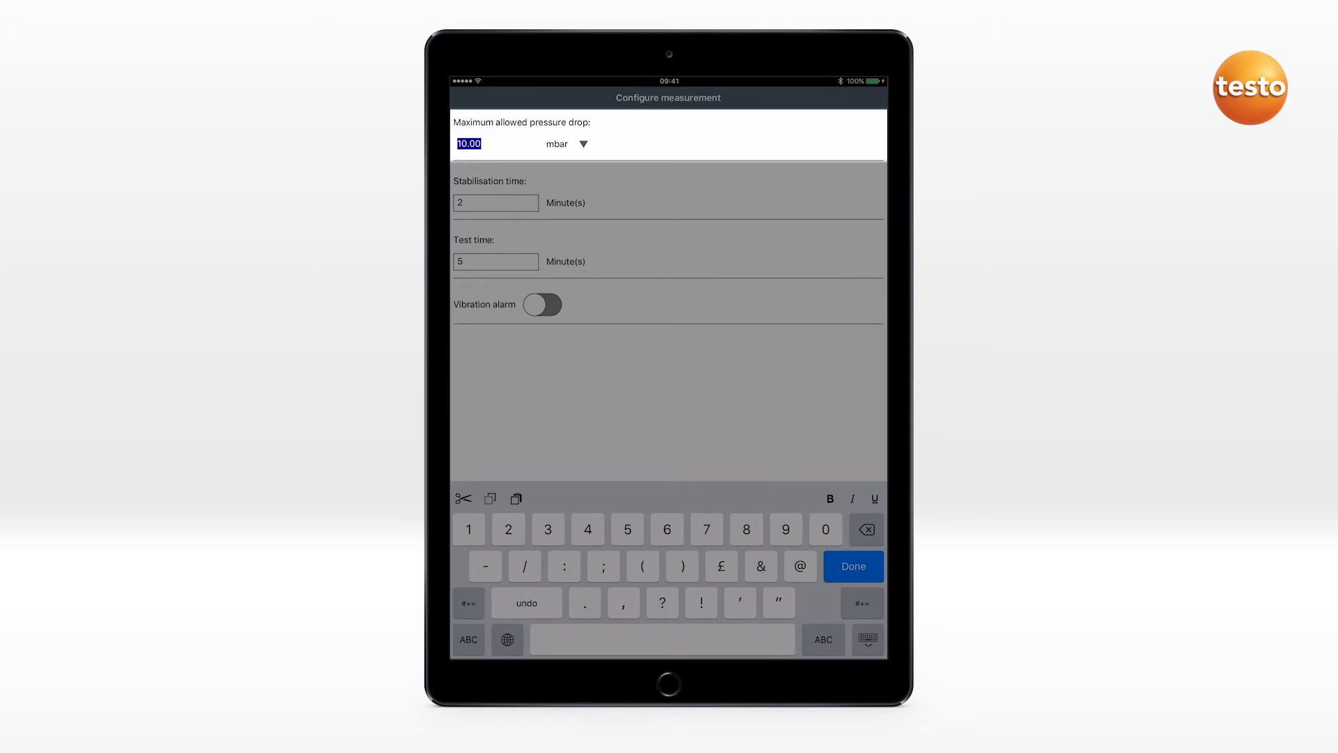
pyautogui.click(851, 566)
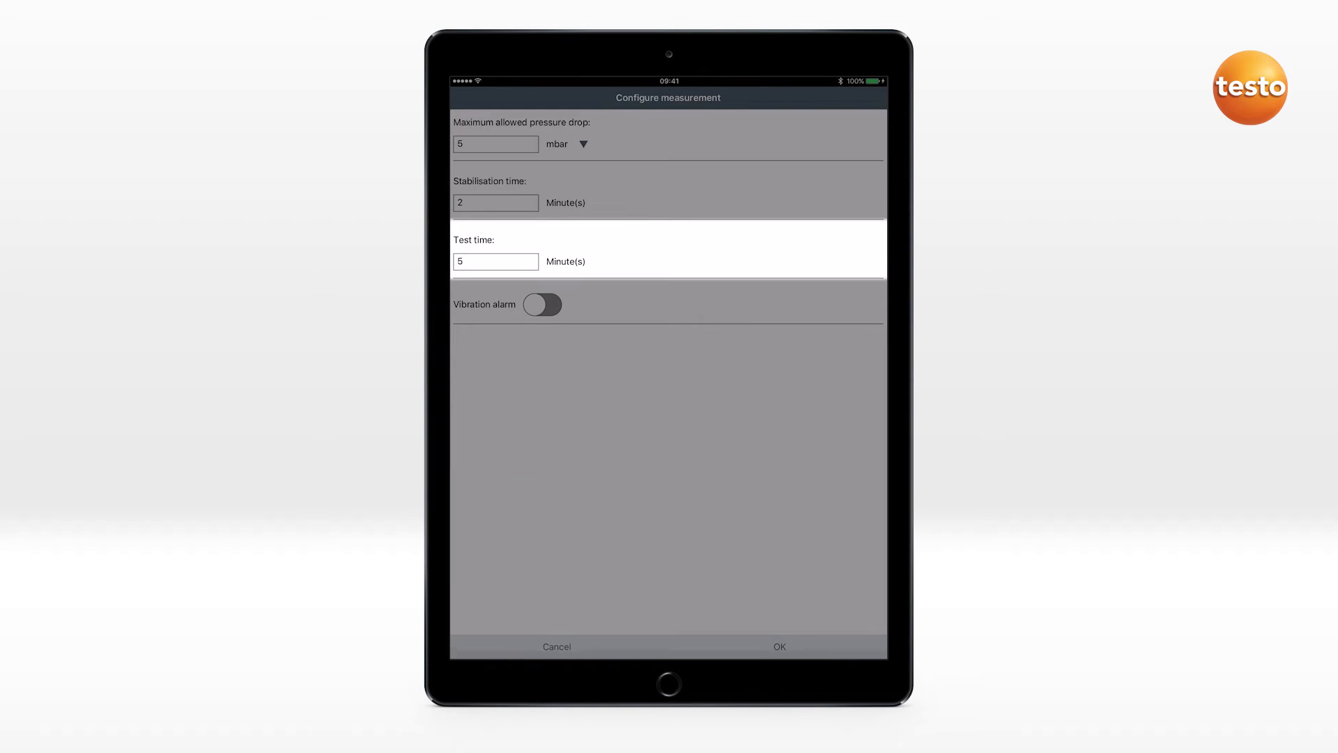
pyautogui.click(543, 305)
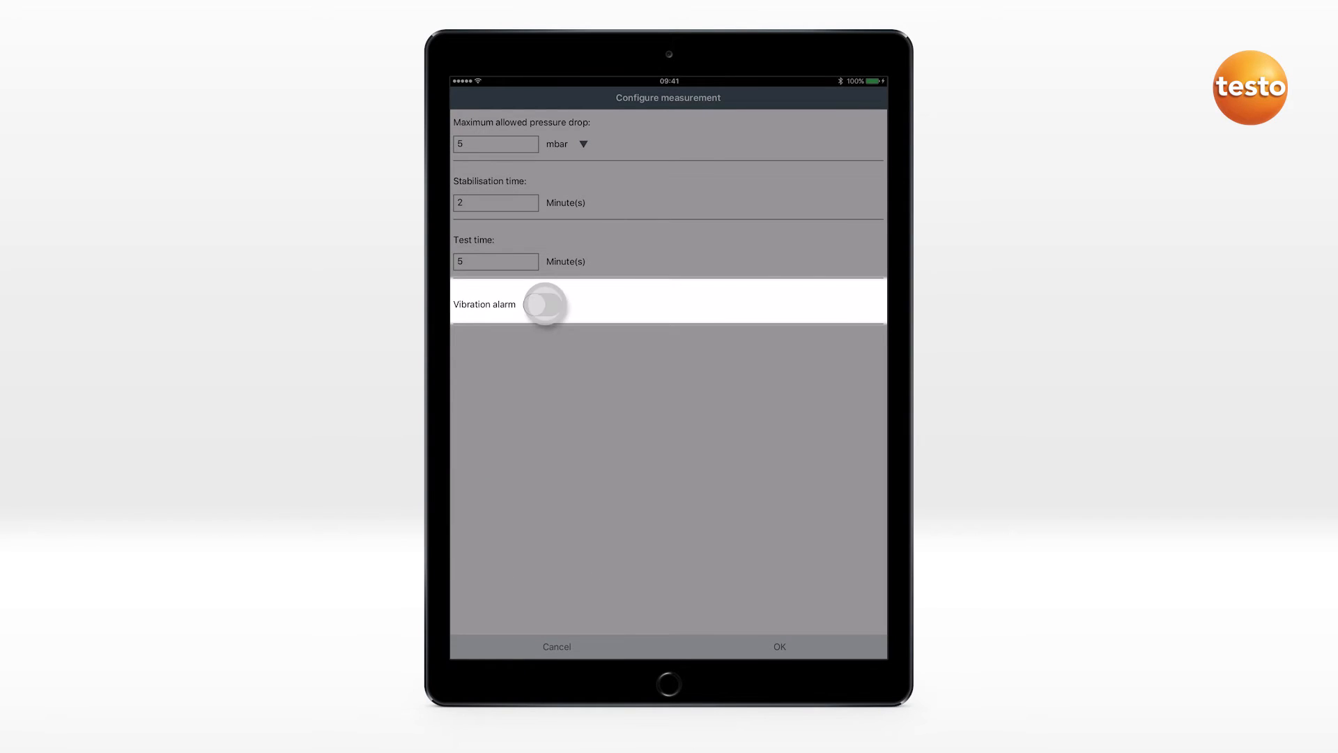
pyautogui.click(544, 304)
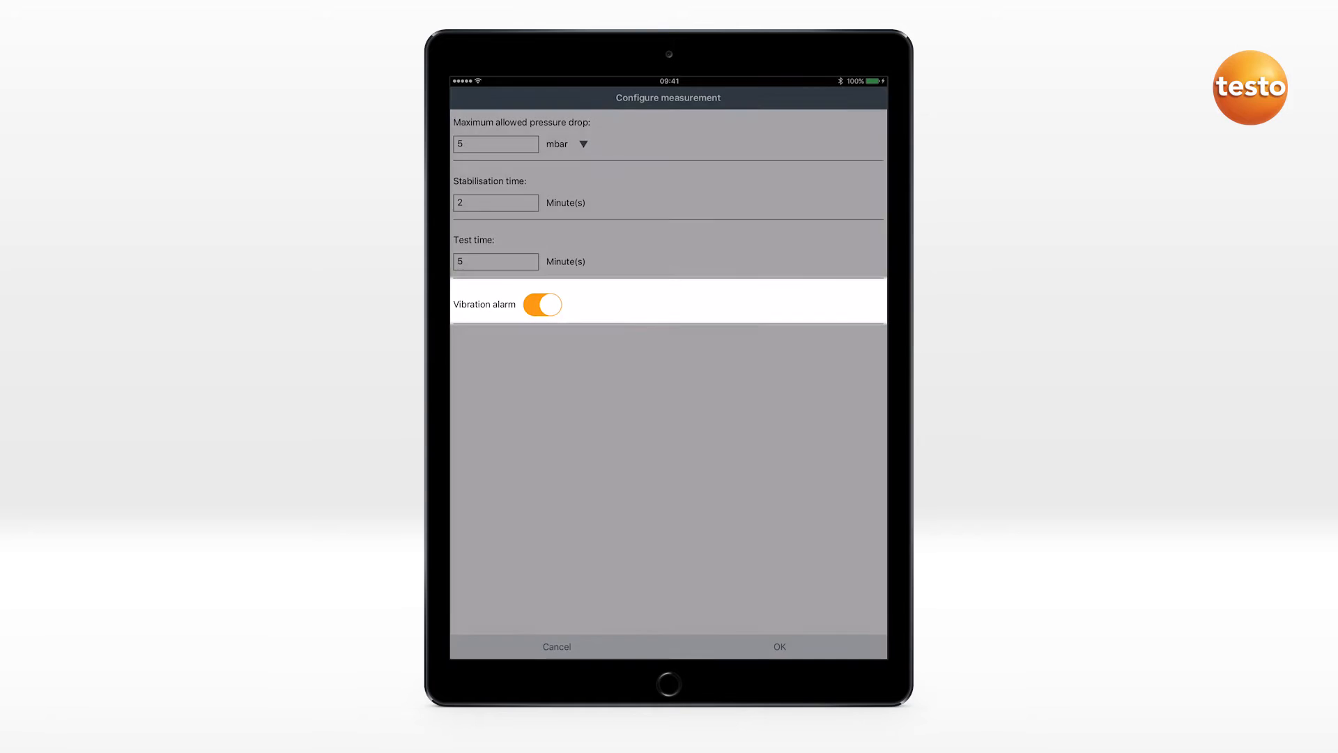
pyautogui.click(778, 645)
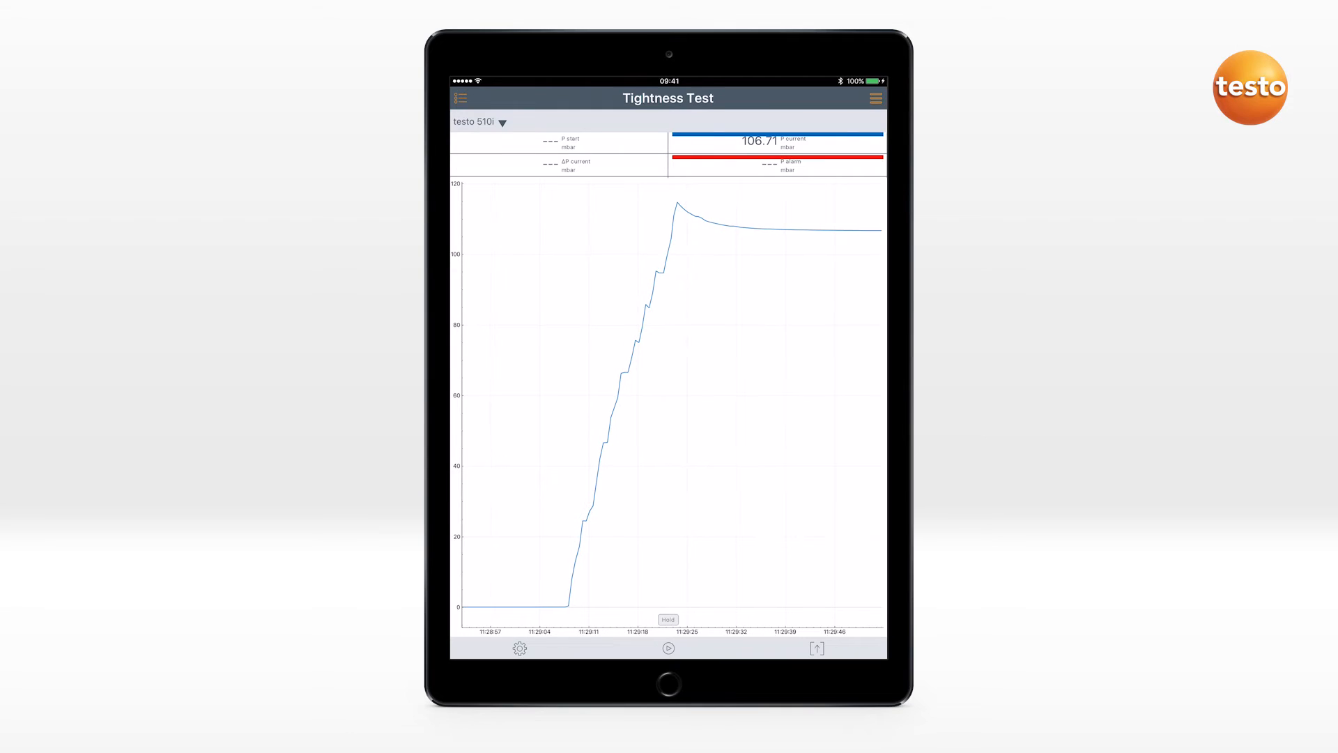
# Run the stabilisation and the timed tightness test until the completion notice is acknowledged.
pyautogui.click(668, 648)
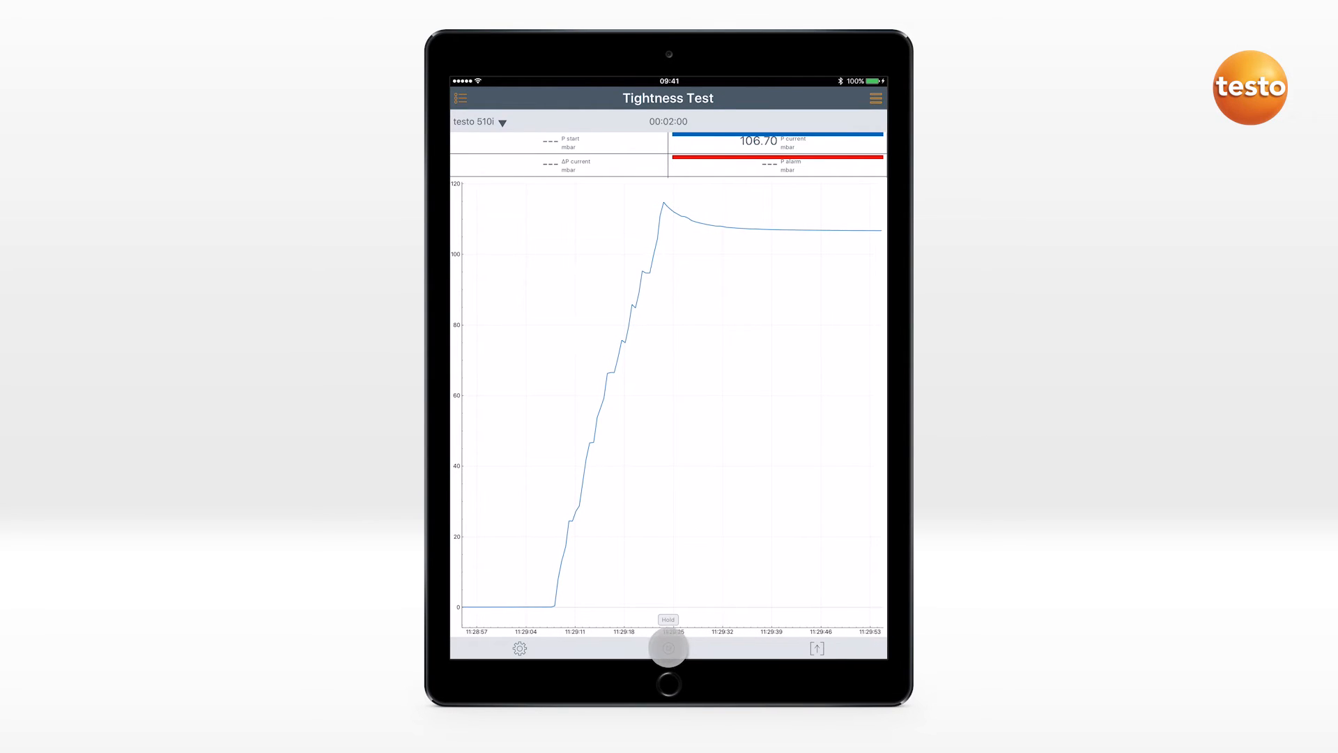
pyautogui.click(668, 647)
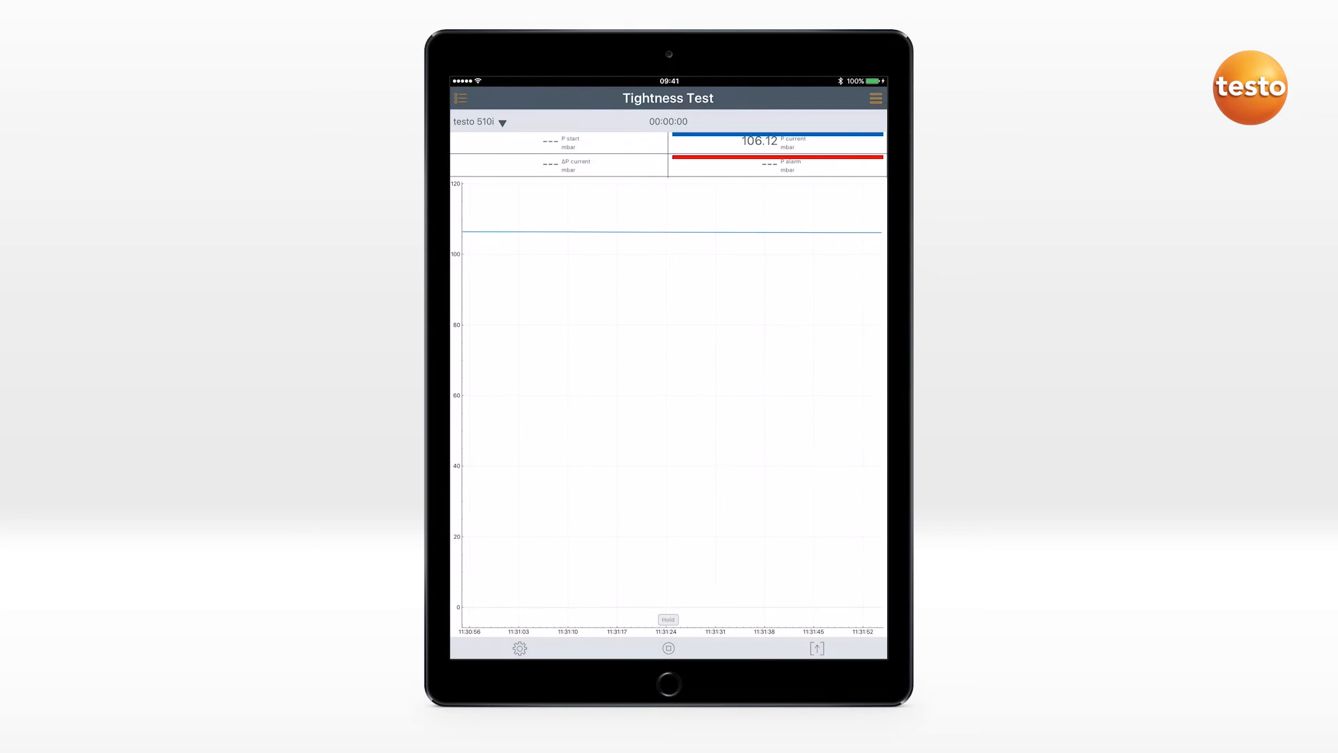
pyautogui.click(668, 648)
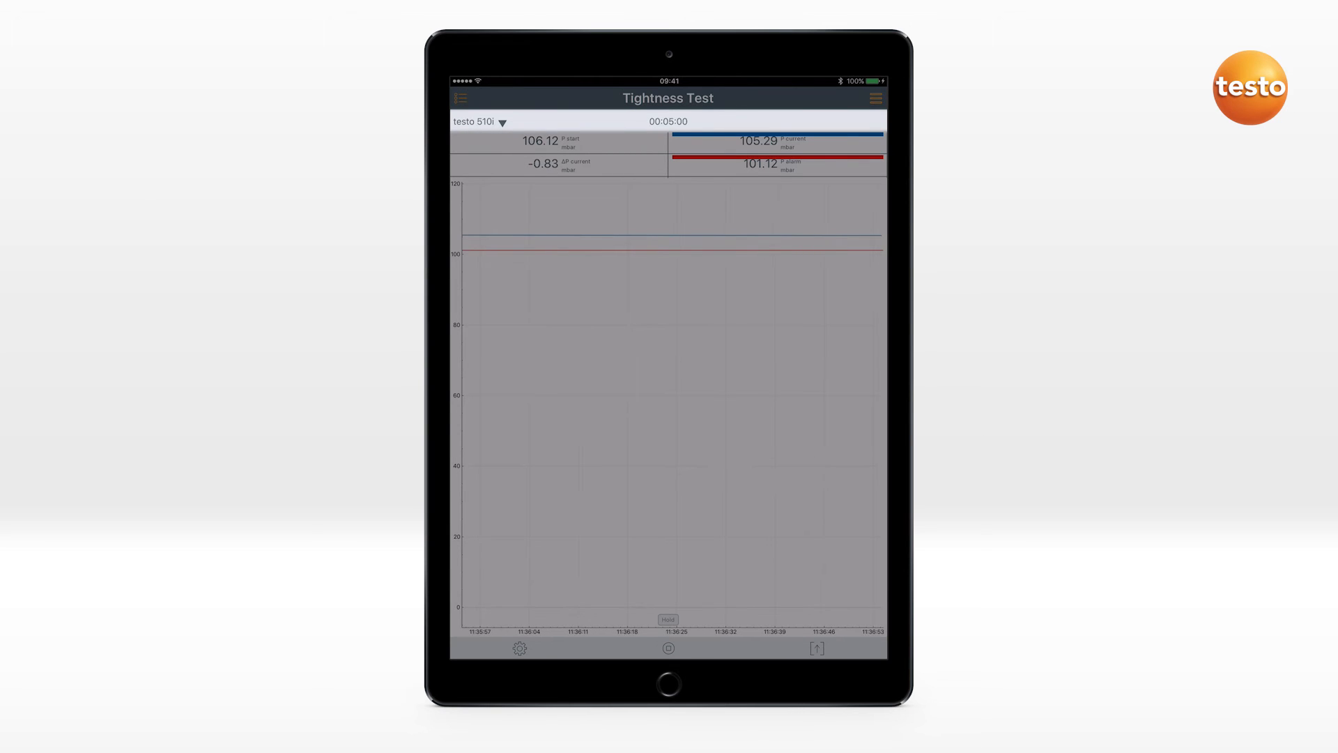
pyautogui.click(816, 649)
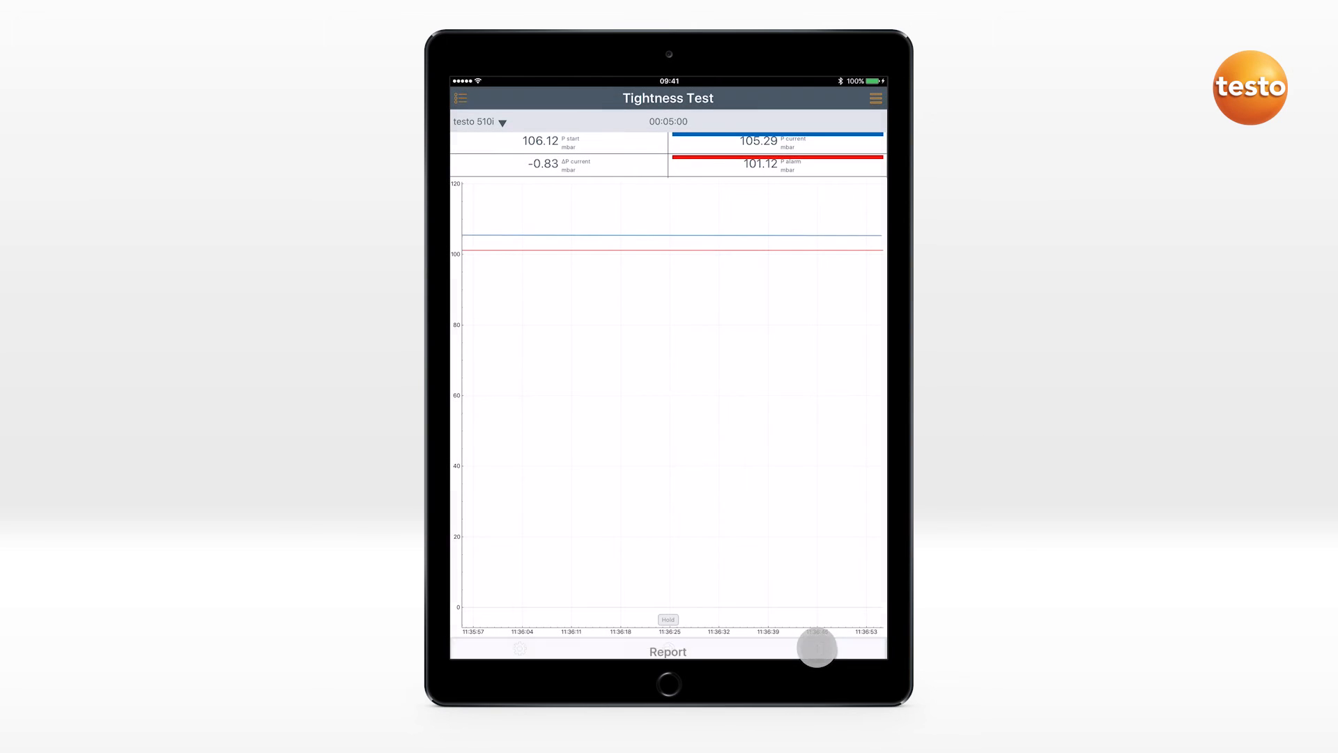
# Fill in the report with test gas Propane and the test result set to Passed.
pyautogui.click(668, 651)
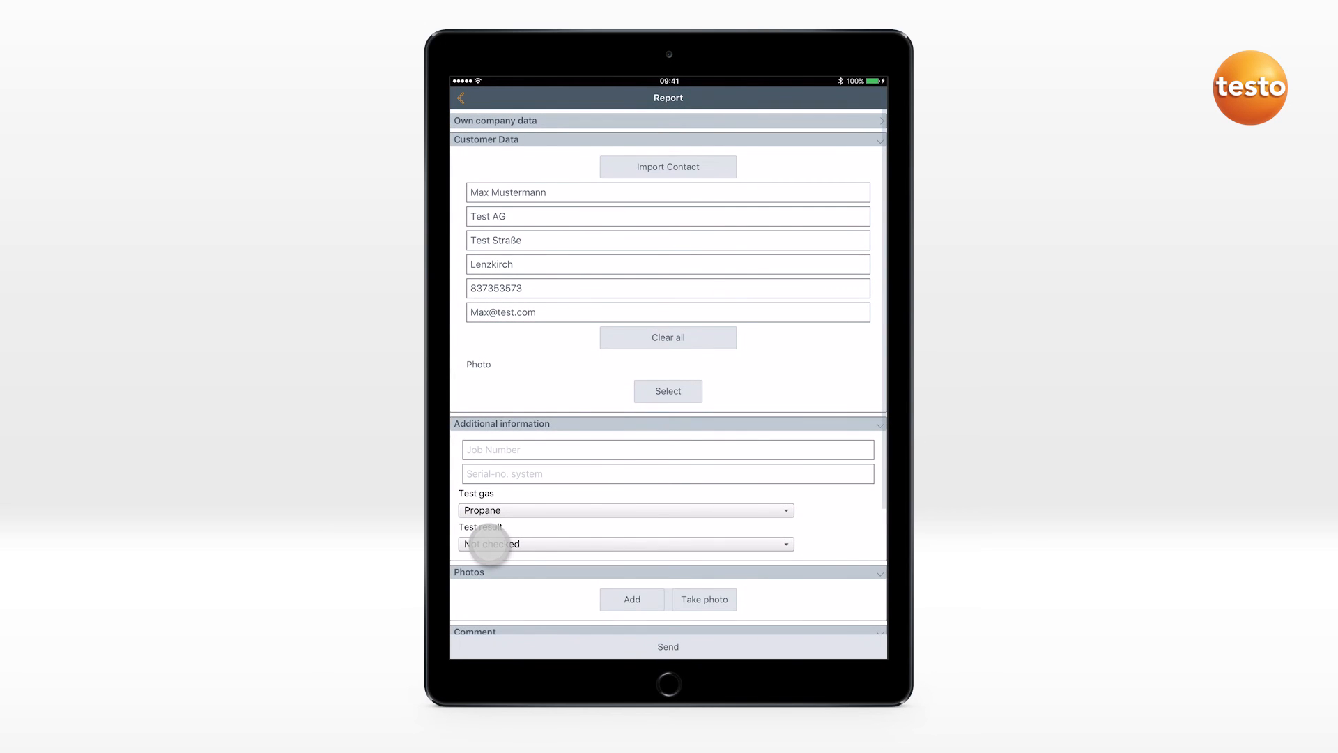
pyautogui.click(625, 544)
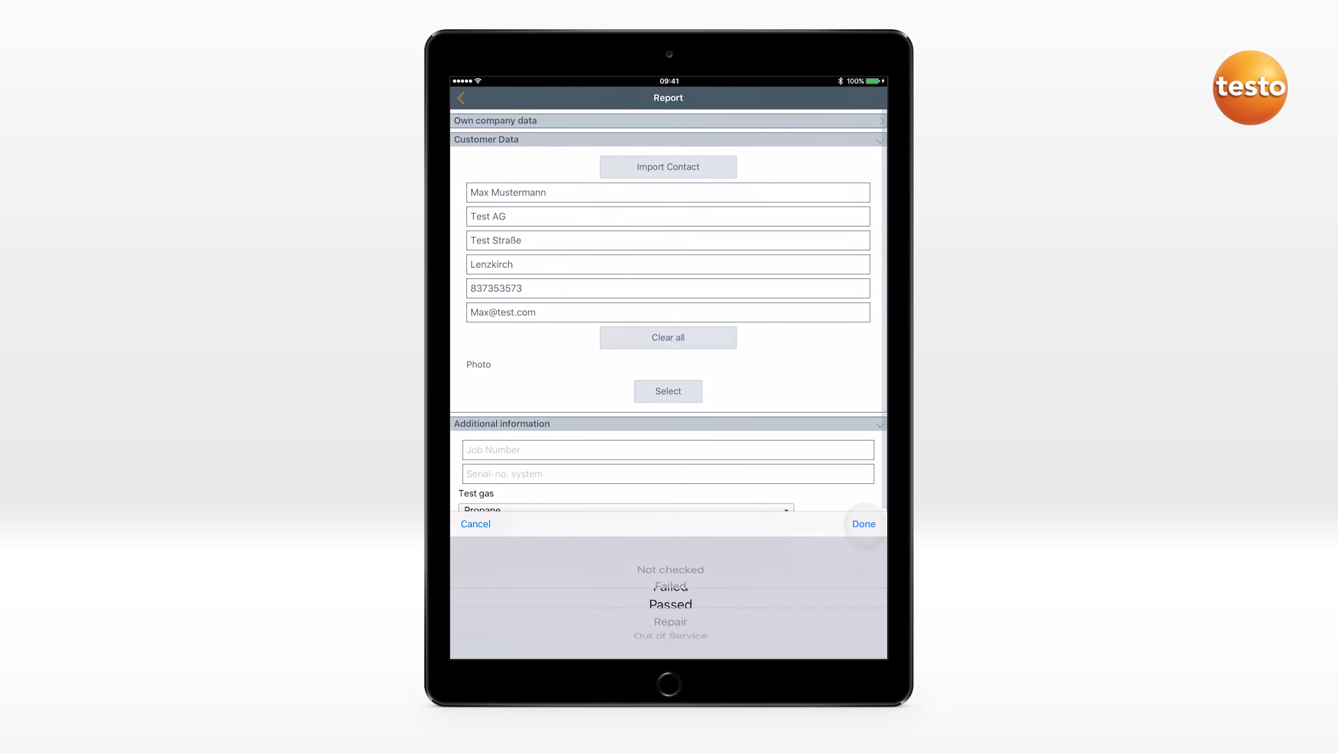
pyautogui.click(863, 523)
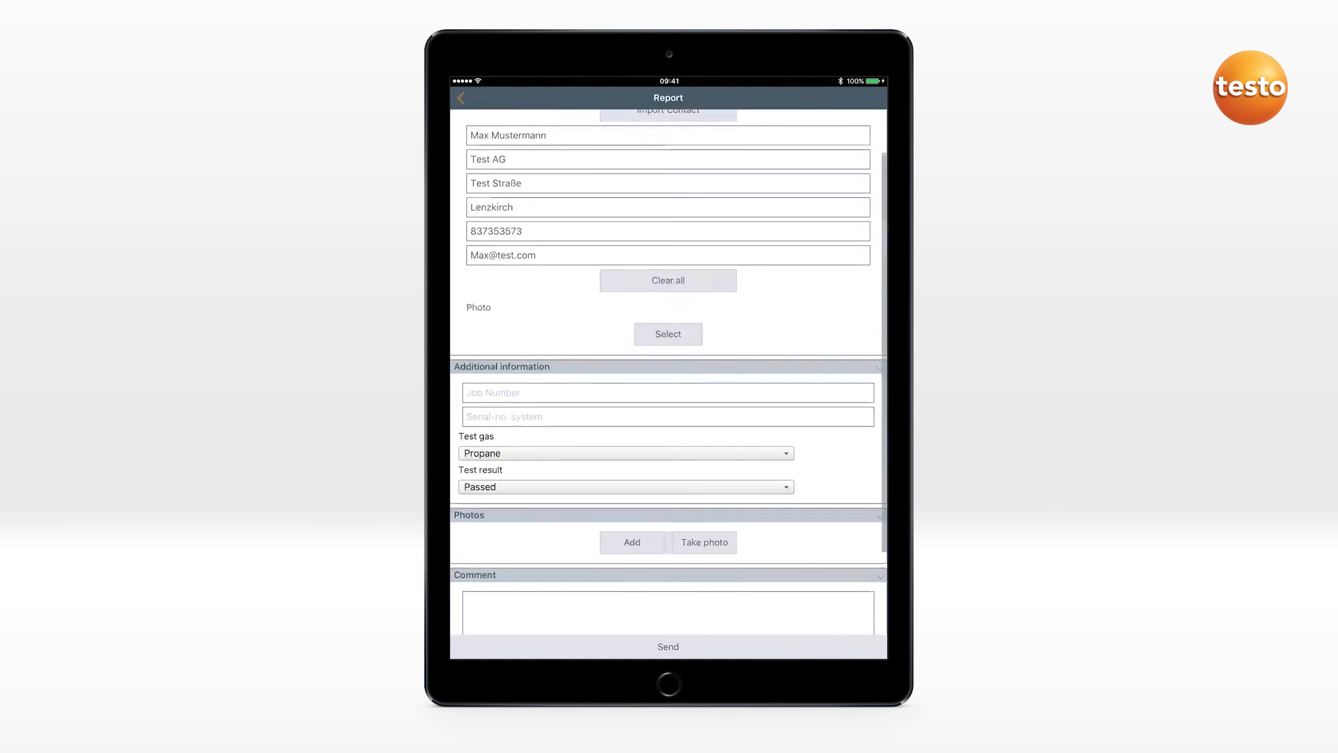